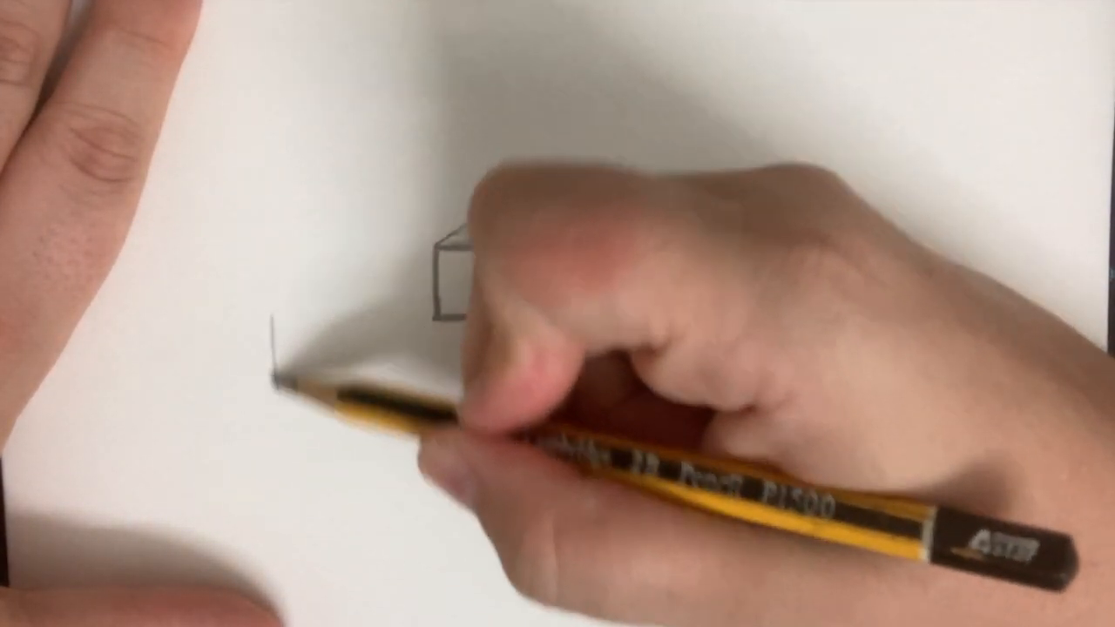
{"action": "left_click_drag", "start_coordinate": [297, 313], "coordinate": [278, 444]}
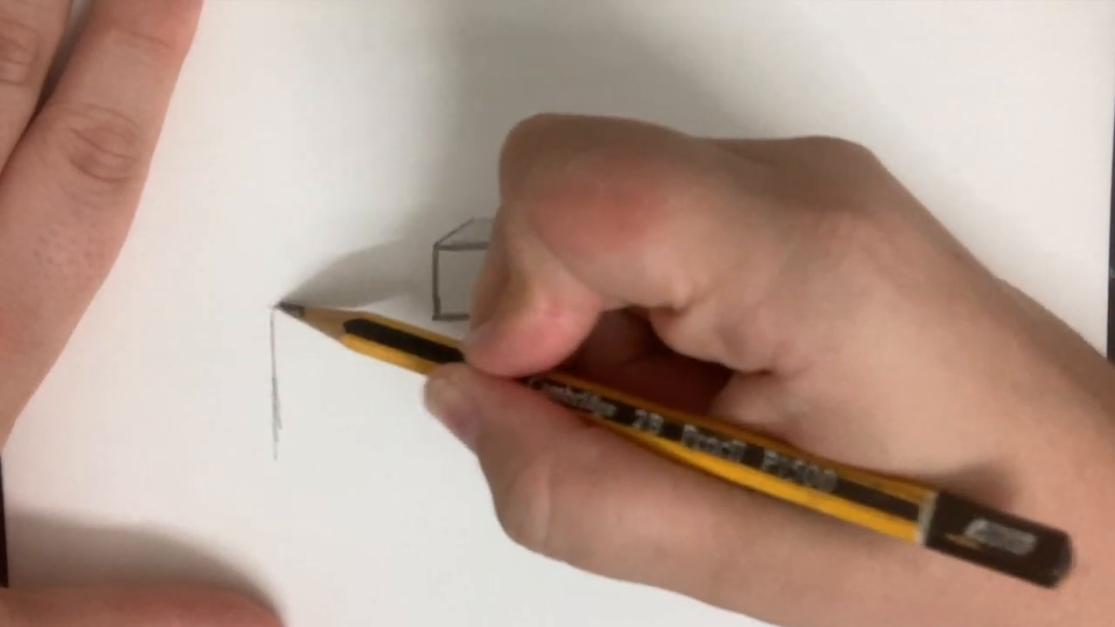